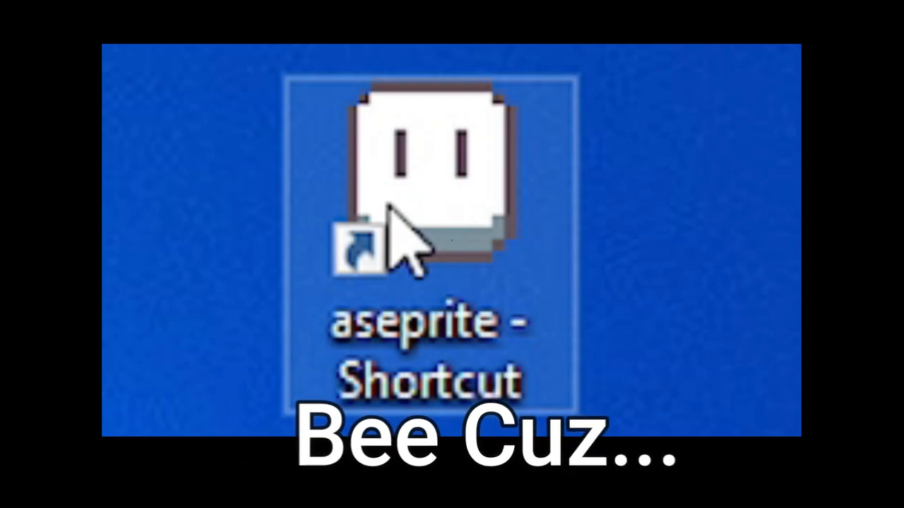
Start Aseprite from its desktop shortcut
double_click(423, 177)
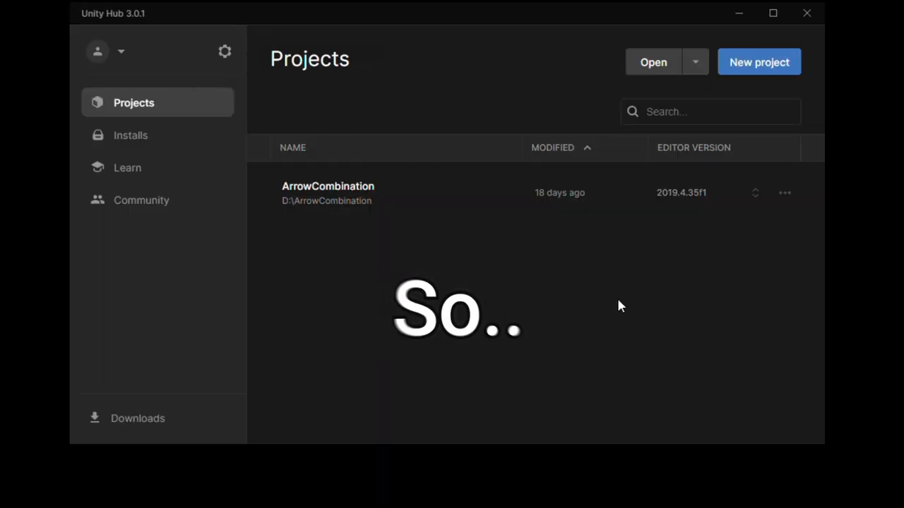
Begin a new Unity project using the 2D (Core) template
click(759, 63)
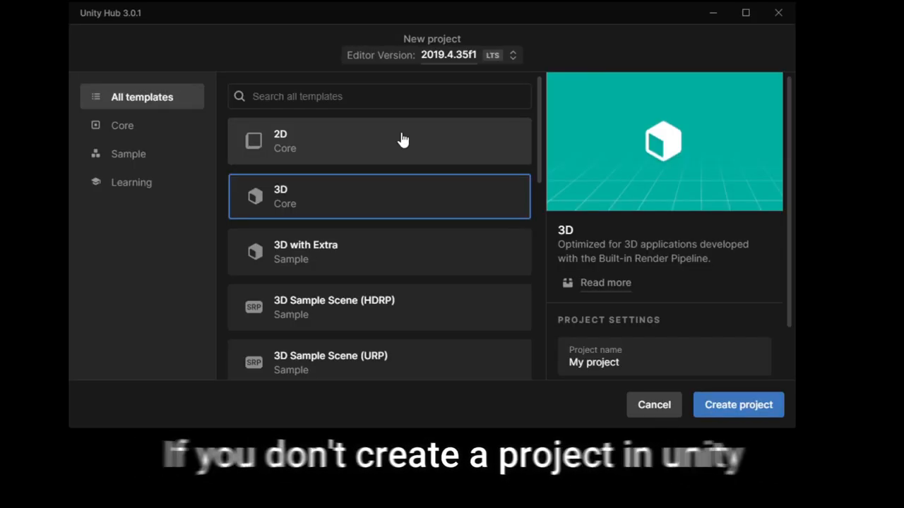
click(379, 141)
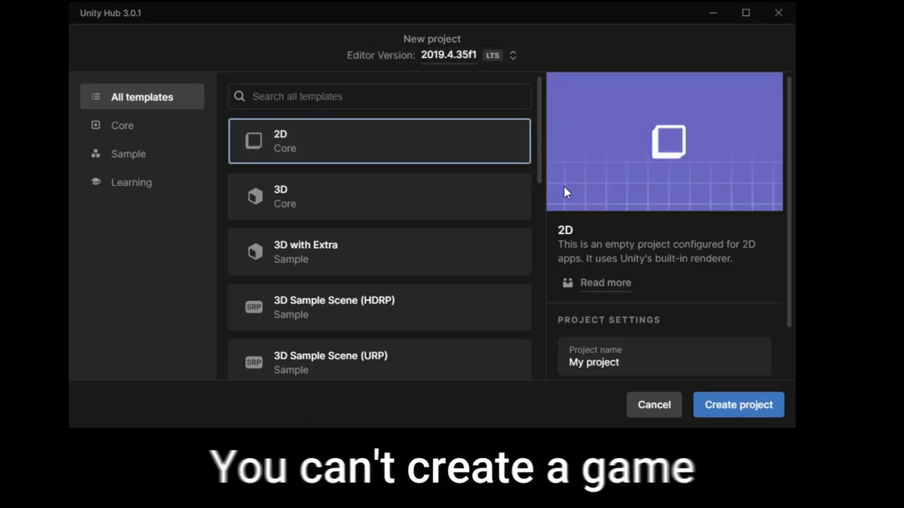